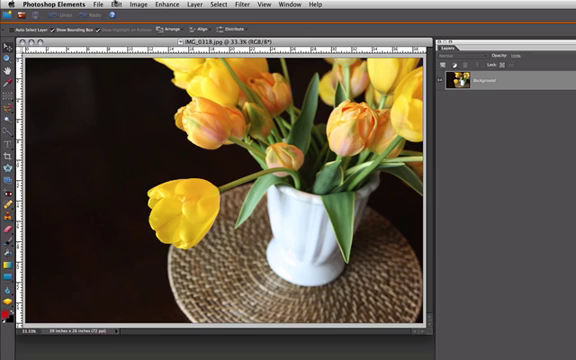
# Resize the tulip photo to 300 pixels per inch and 3.5 inches tall.
pyautogui.click(146, 5)
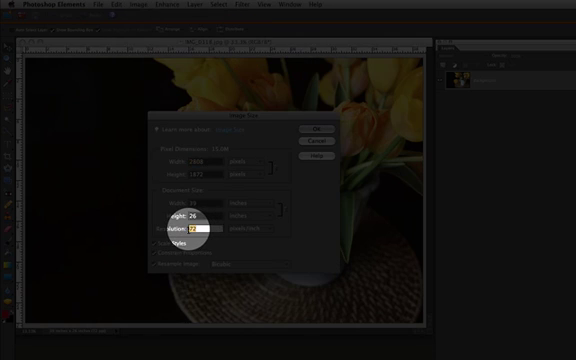
pyautogui.write('300')
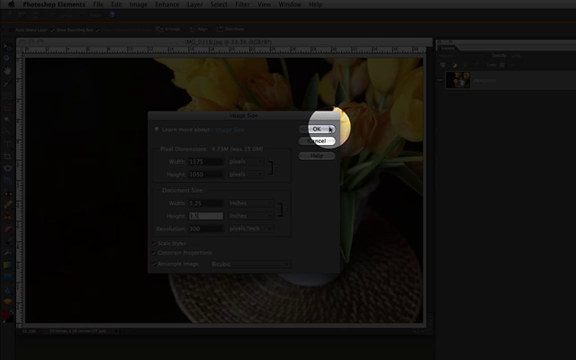
pyautogui.click(316, 131)
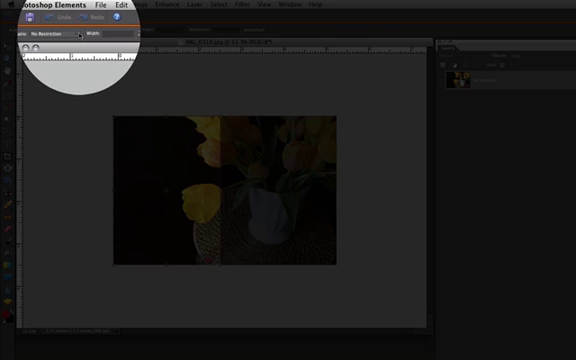
# Set the Crop tool to No Restriction for a 2.5 x 3.5 in vase crop.
pyautogui.click(30, 33)
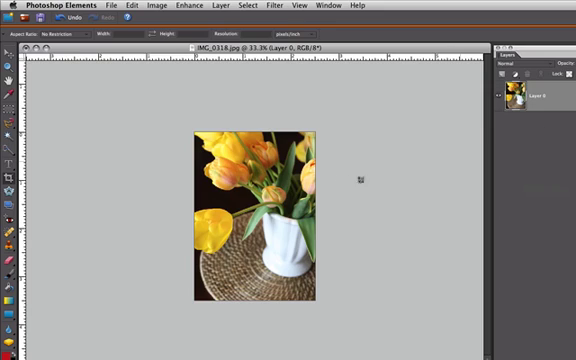
pyautogui.moveTo(196, 100)
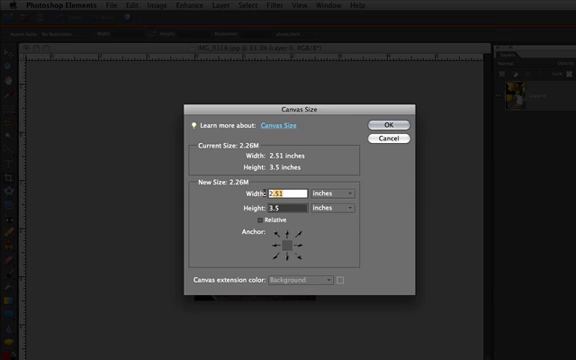
# Enter a canvas width of 5 inches and height of 7 inches.
pyautogui.write('5')
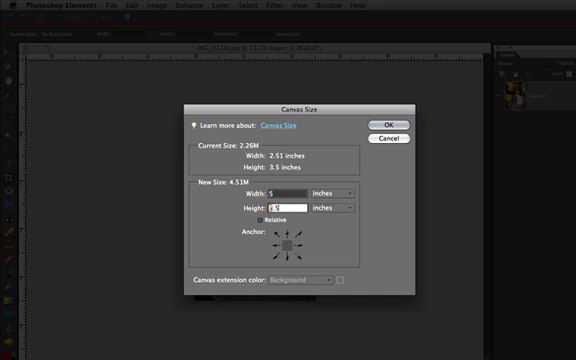
pyautogui.write('7')
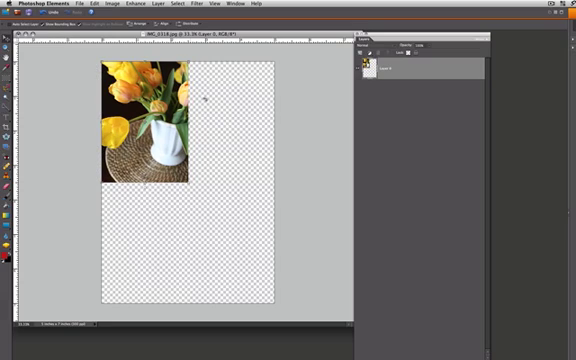
pyautogui.moveTo(243, 252)
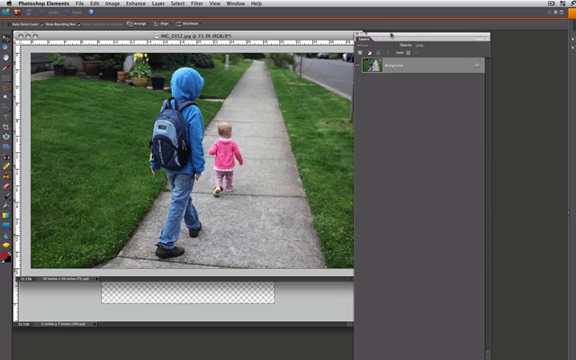
# Resize IMG_0352 to 300 ppi and 3.5 inches tall in Image Size.
pyautogui.click(128, 5)
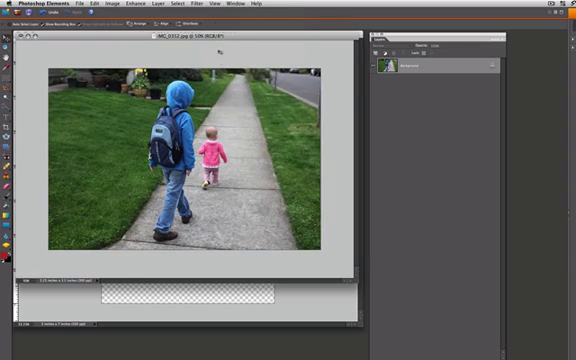
# Drag a narrow portrait crop box around the two children on the sidewalk.
pyautogui.click(210, 4)
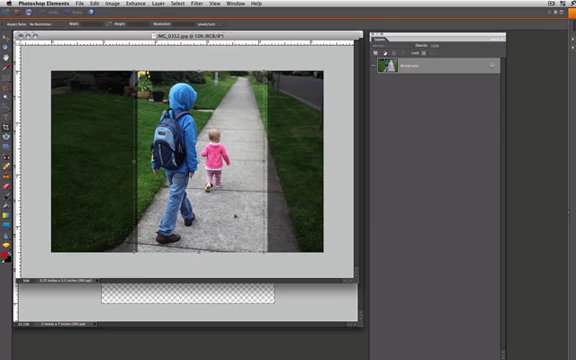
pyautogui.click(256, 244)
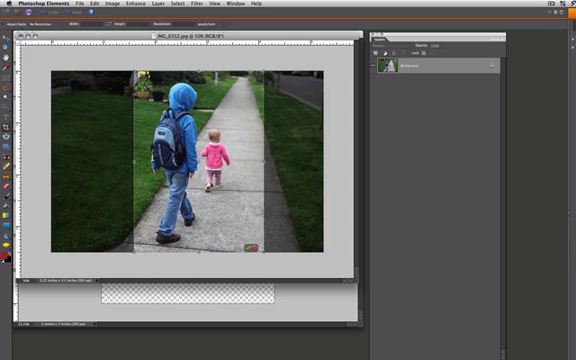